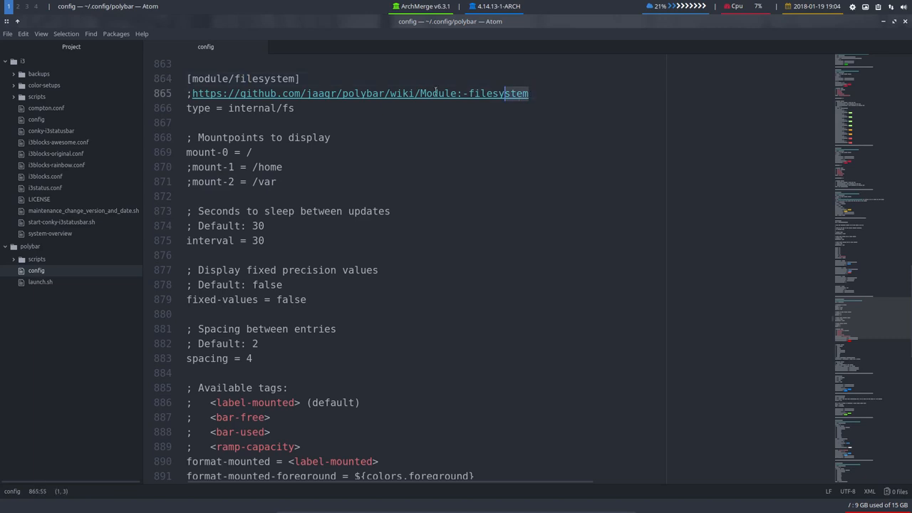
Review the filesystem module's type, root mount point and update interval lines
left_click(295, 108)
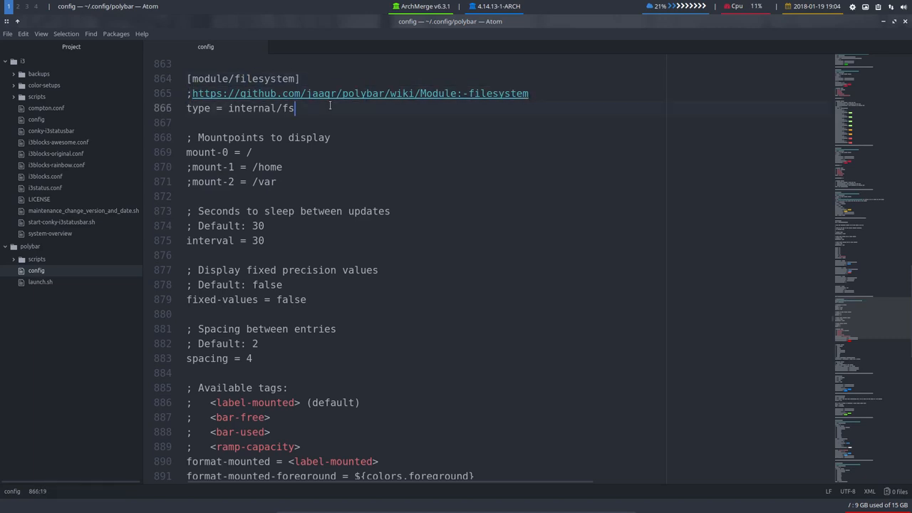
mouse_move(281, 108)
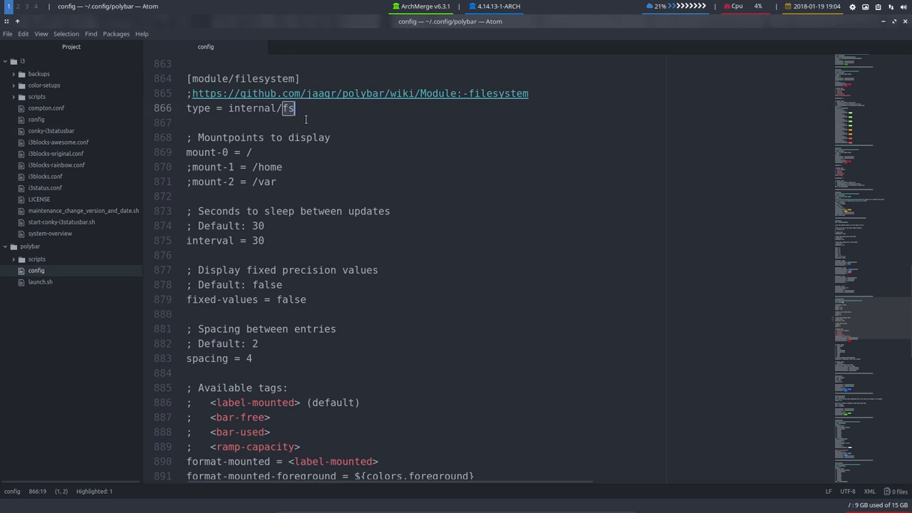
left_click(255, 151)
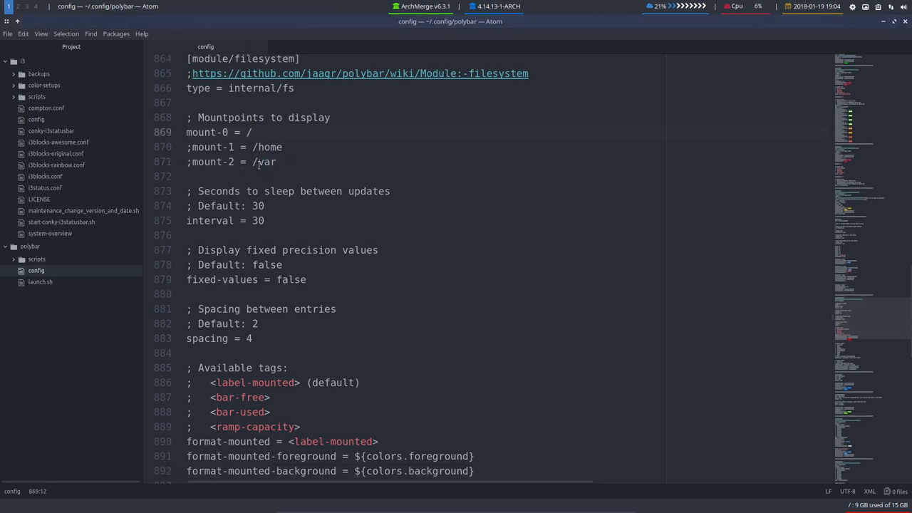
left_click(250, 131)
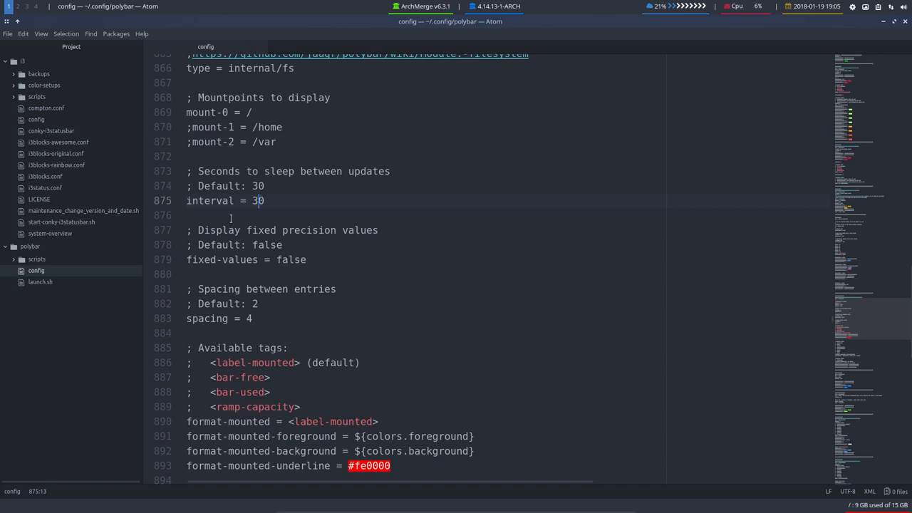
Scroll to format-mounted-underline and label-mounted and start editing the underline colour
scroll("down", 3)
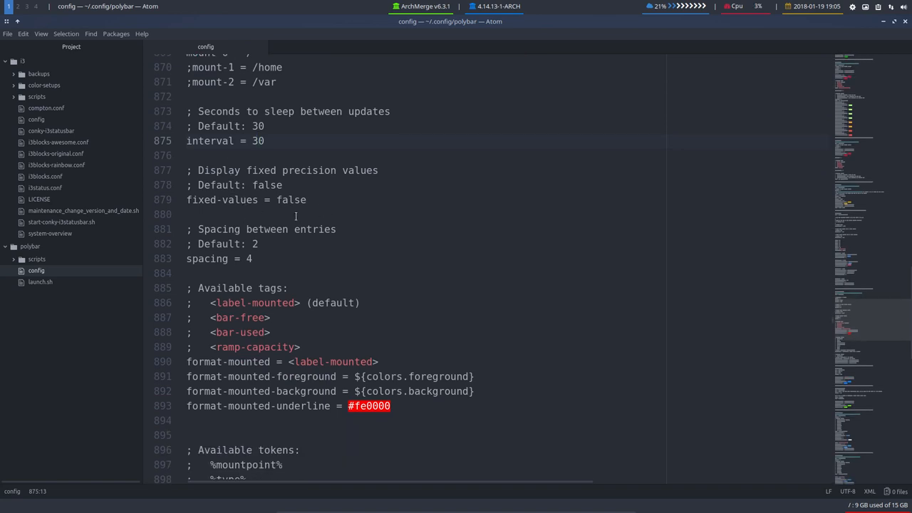
scroll("down", 3)
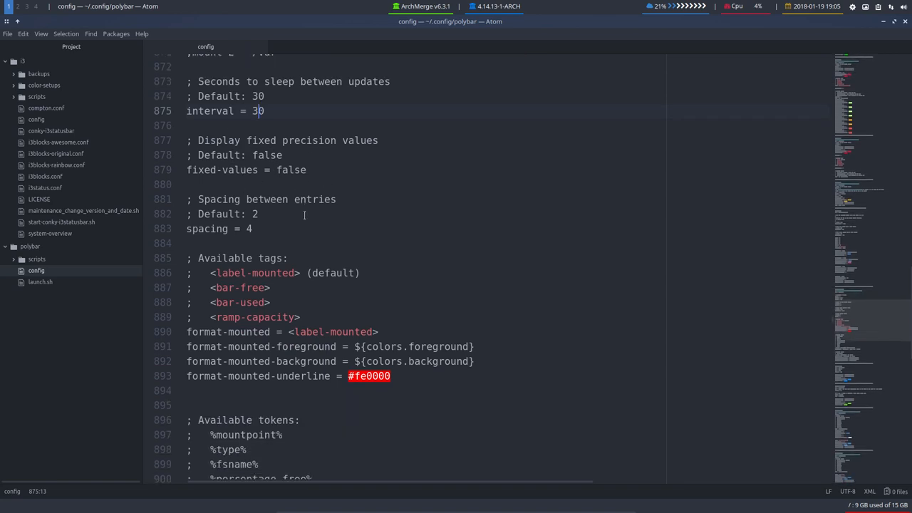
scroll("down", 3)
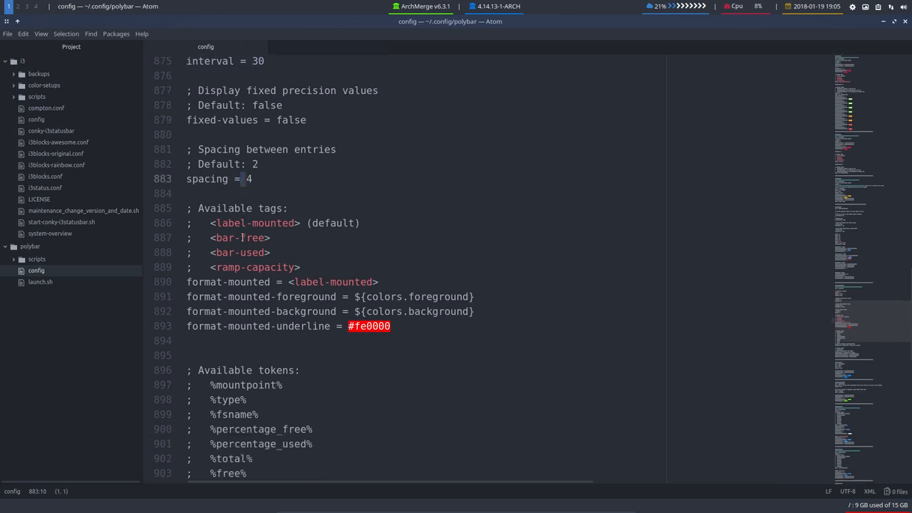
scroll("down", 3)
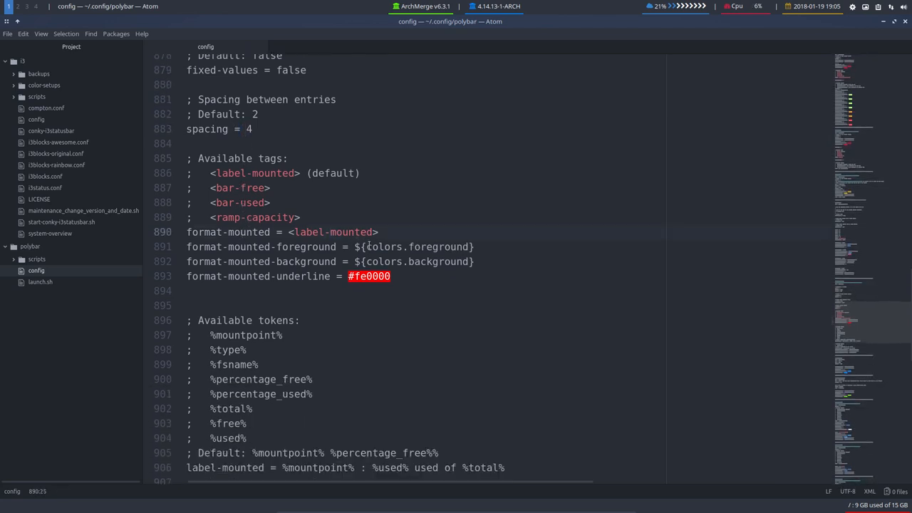
left_click(412, 246)
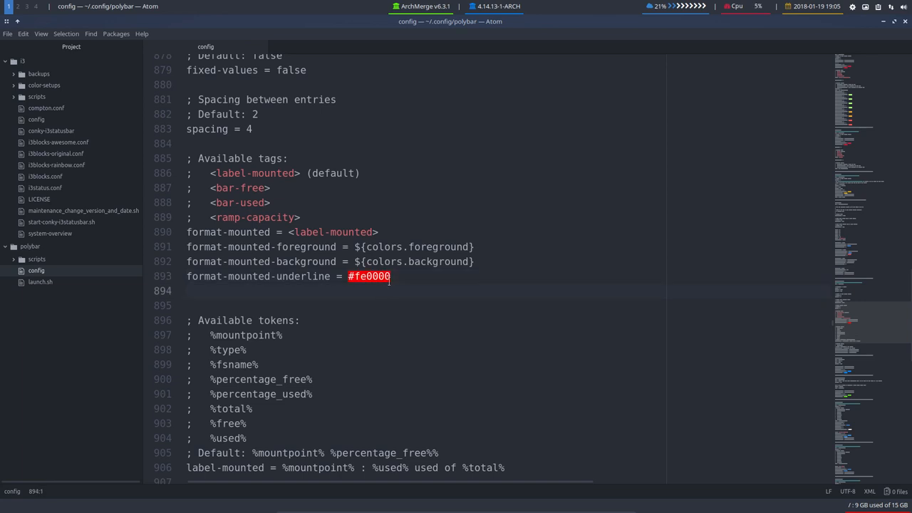
left_click(378, 276)
type("ff")
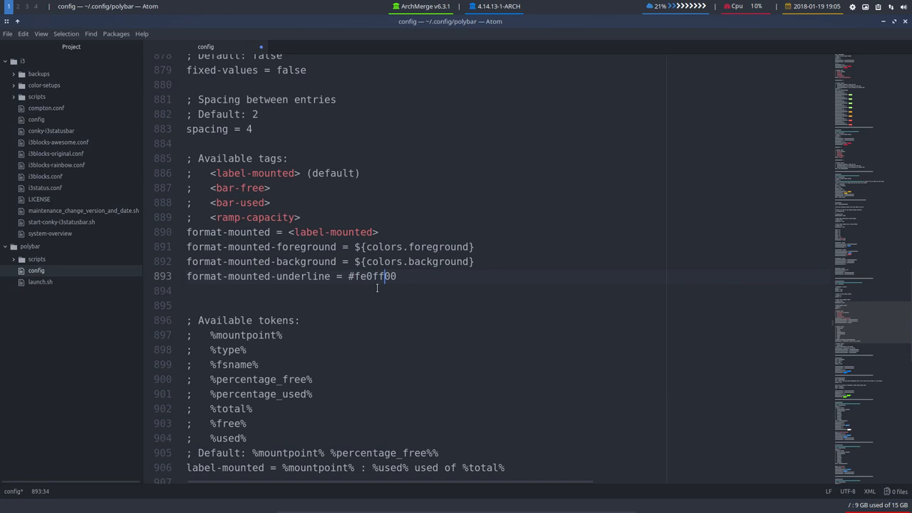
Edit the underline hex digits so format-mounted-underline reads red #fe0000 again
key("ctrl+s")
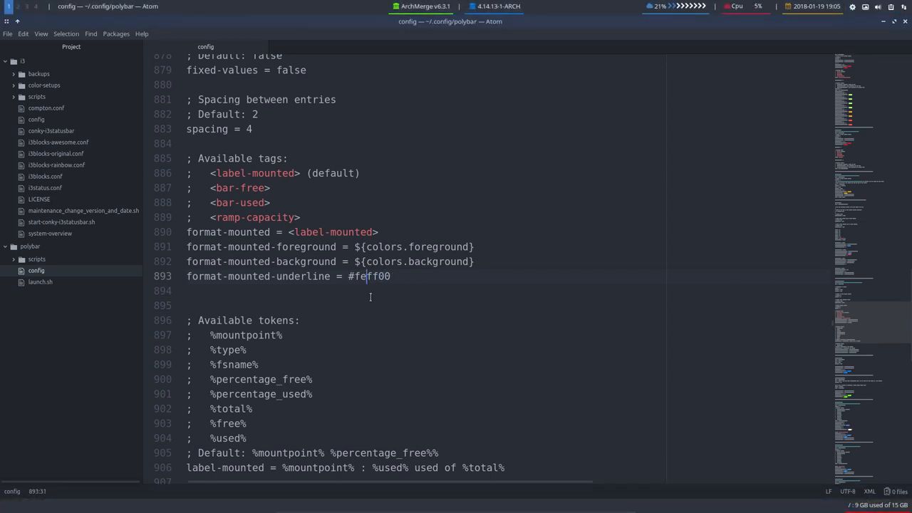
double_click(369, 276)
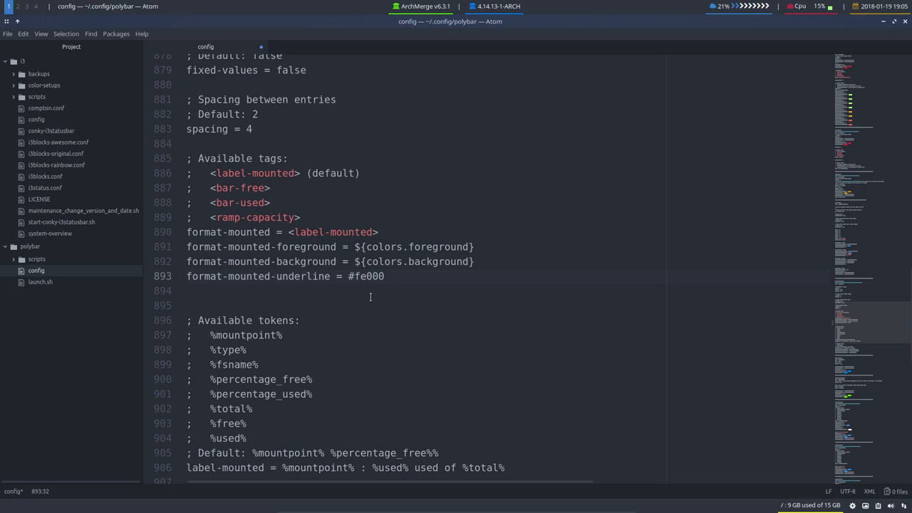
type("0")
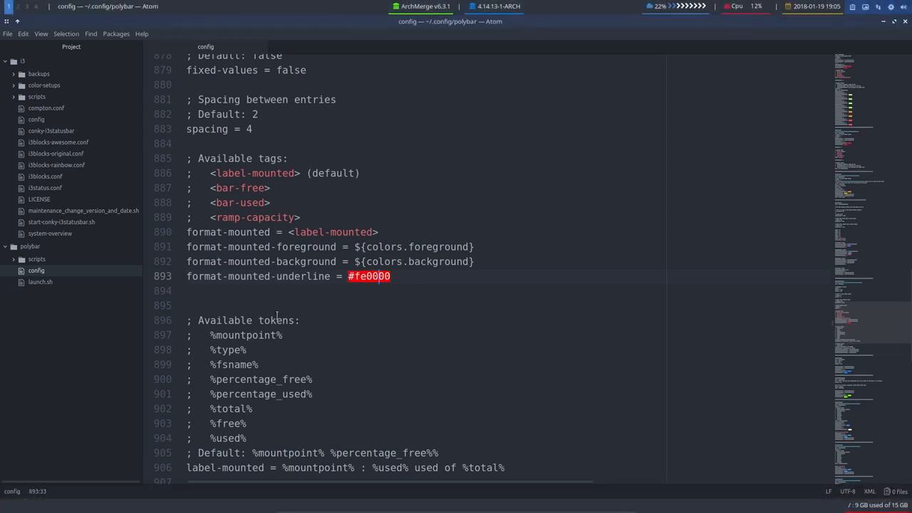
scroll("down", 3)
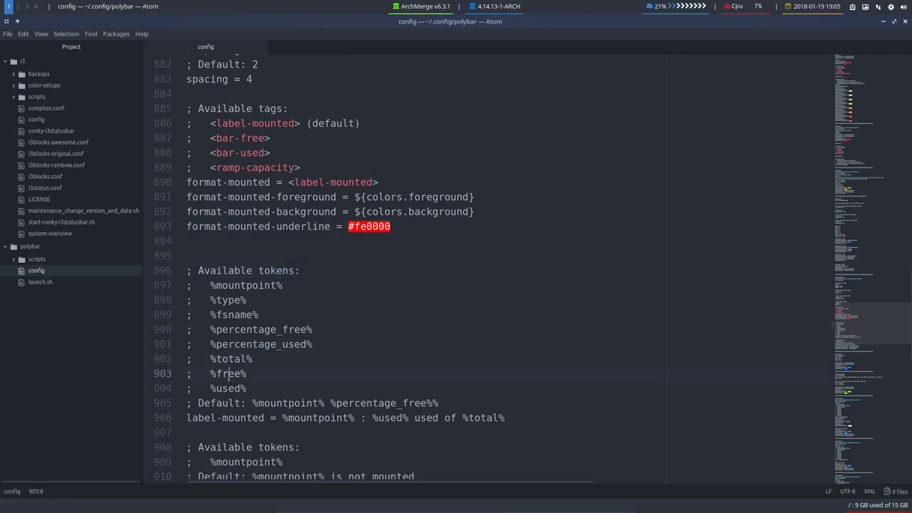
scroll("down", 3)
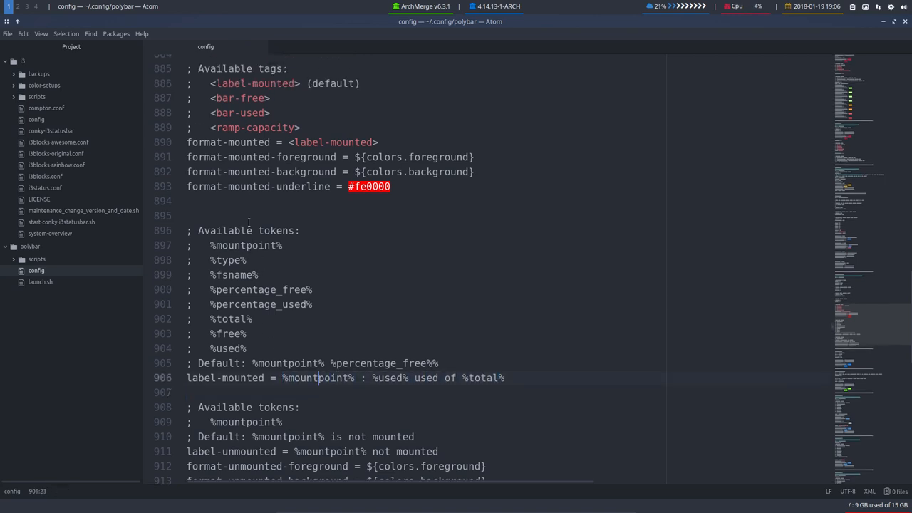
scroll("down", 3)
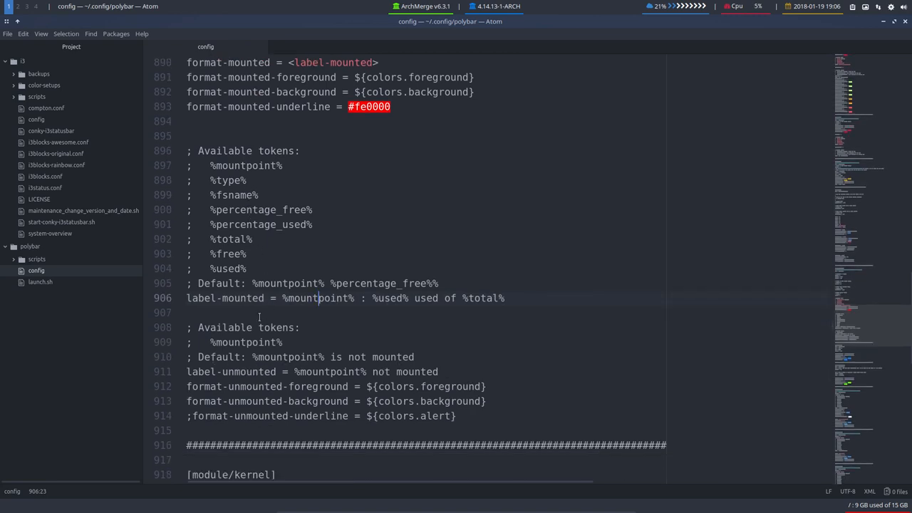
mouse_move(322, 157)
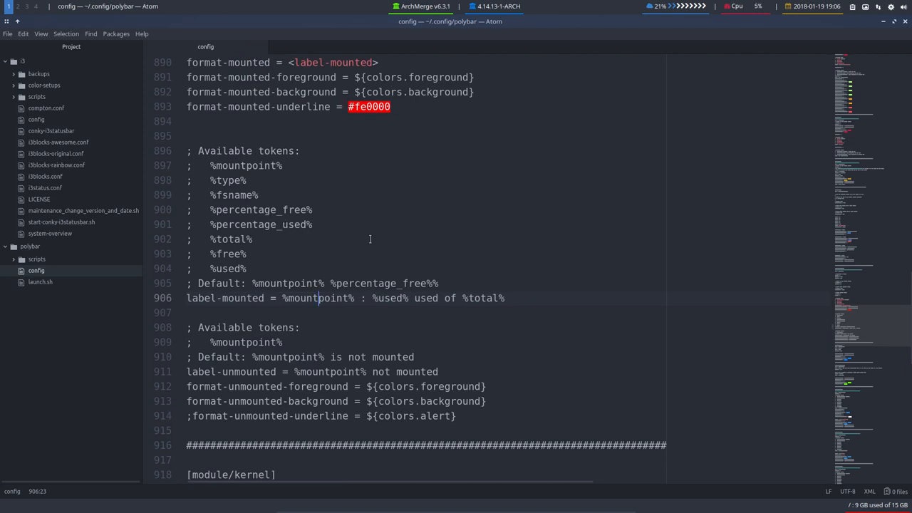
scroll("up", 3)
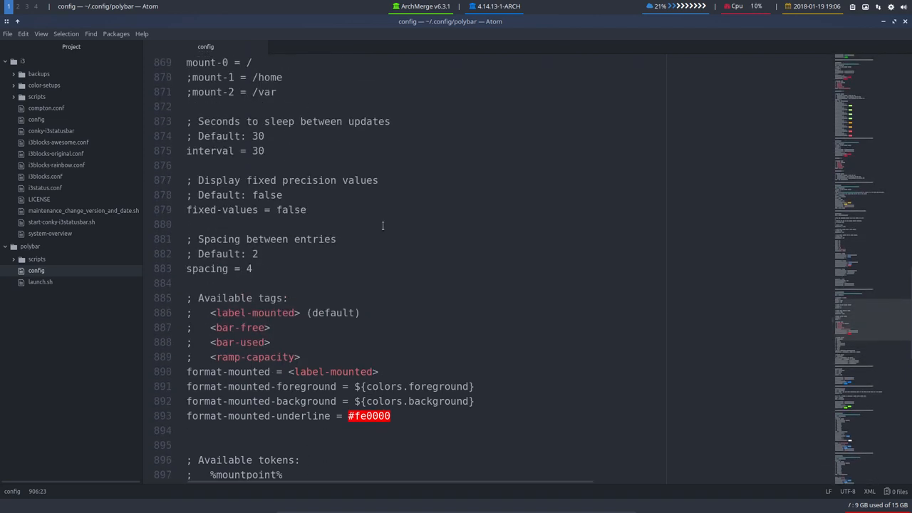
scroll("up", 3)
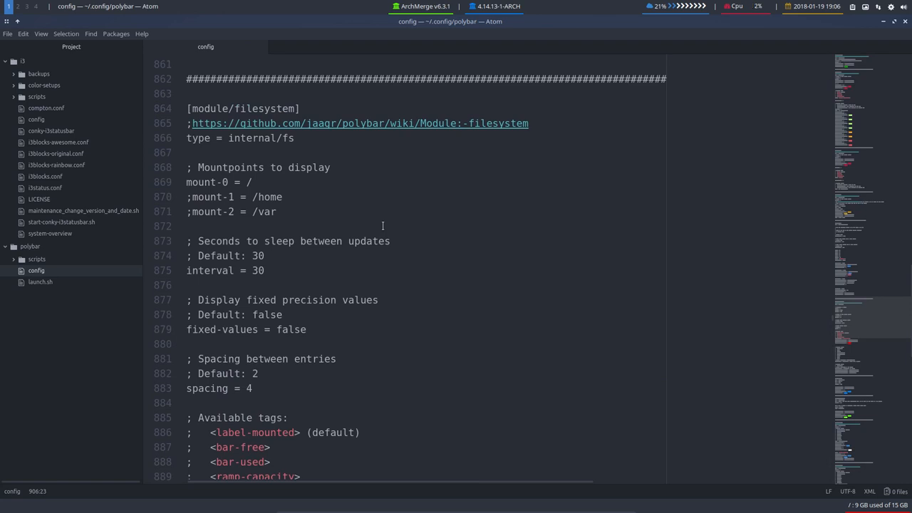